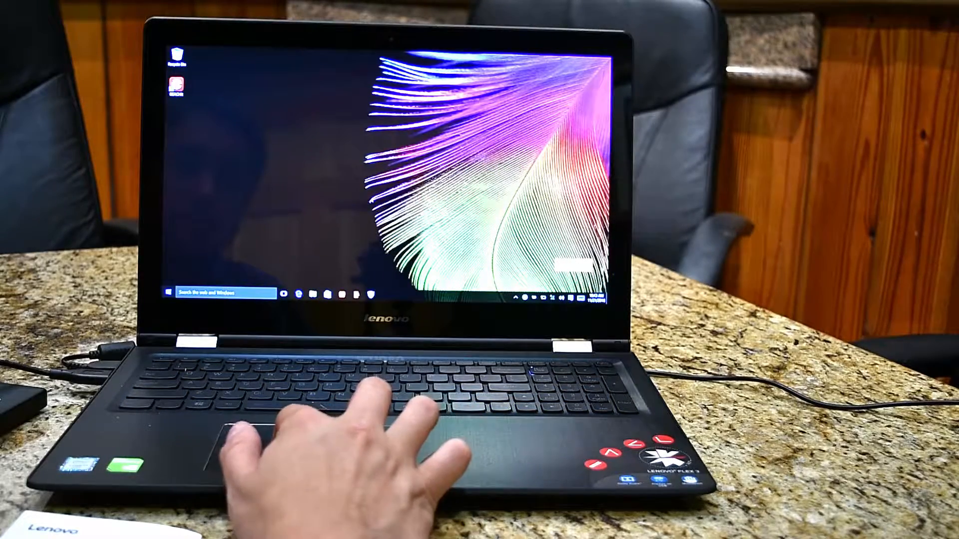
Bring up the browser showing the 3DMark page with the PCMark 7 score of 2858
click(168, 293)
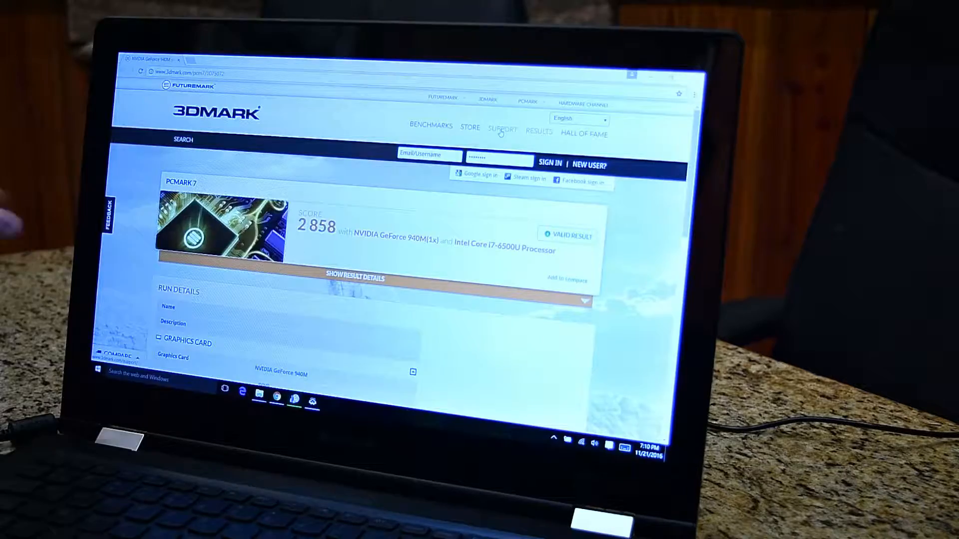
Expand the PCMark 7 result details and its list of detailed scores on the 3DMark page
scroll(down, 3)
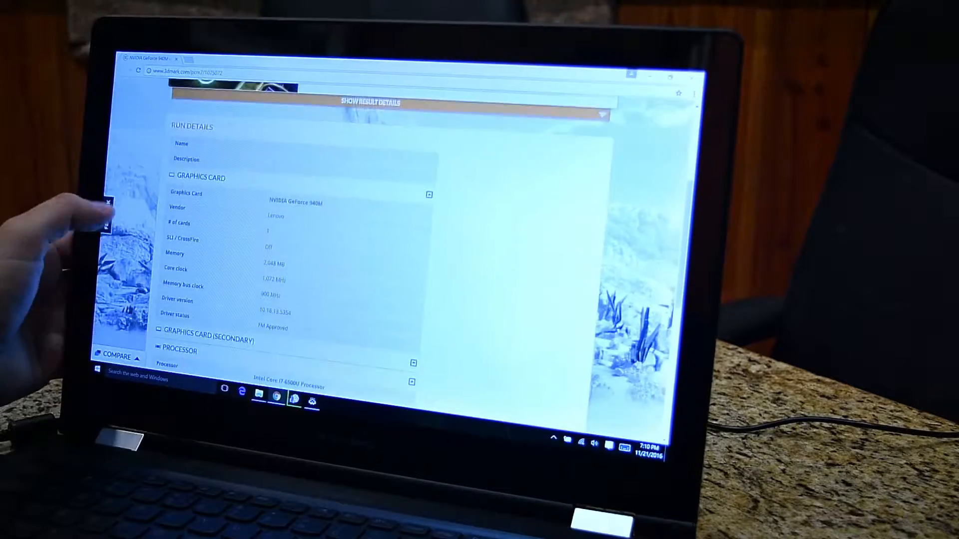
scroll(down, 3)
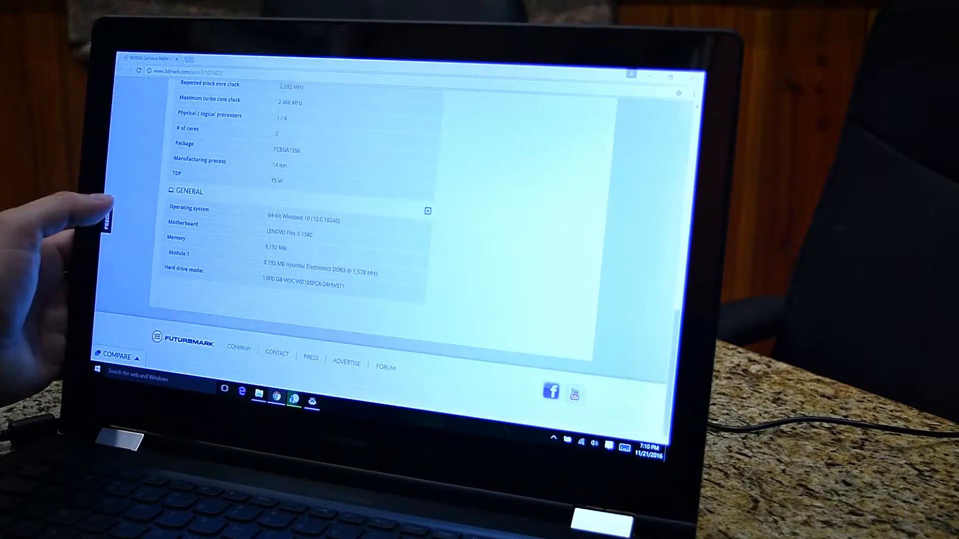
scroll(up, 3)
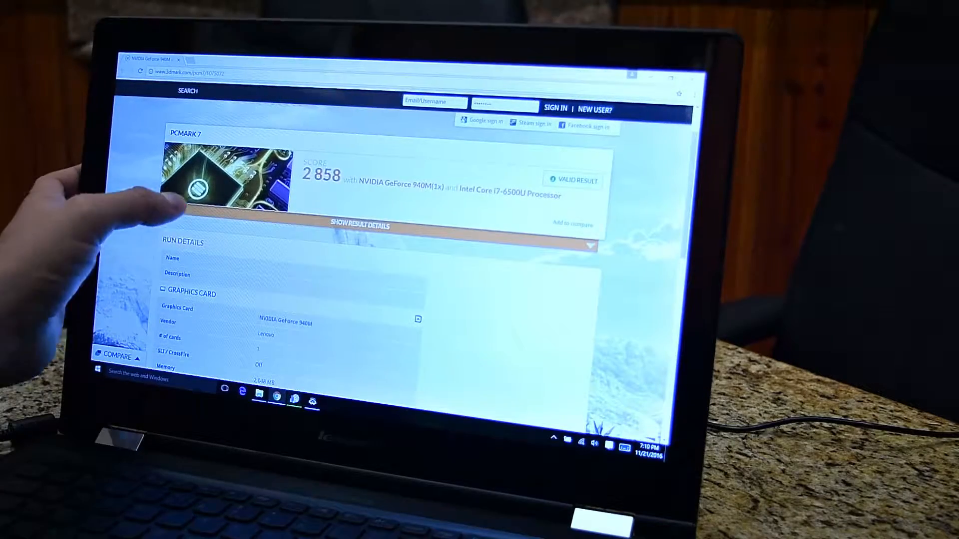
click(361, 225)
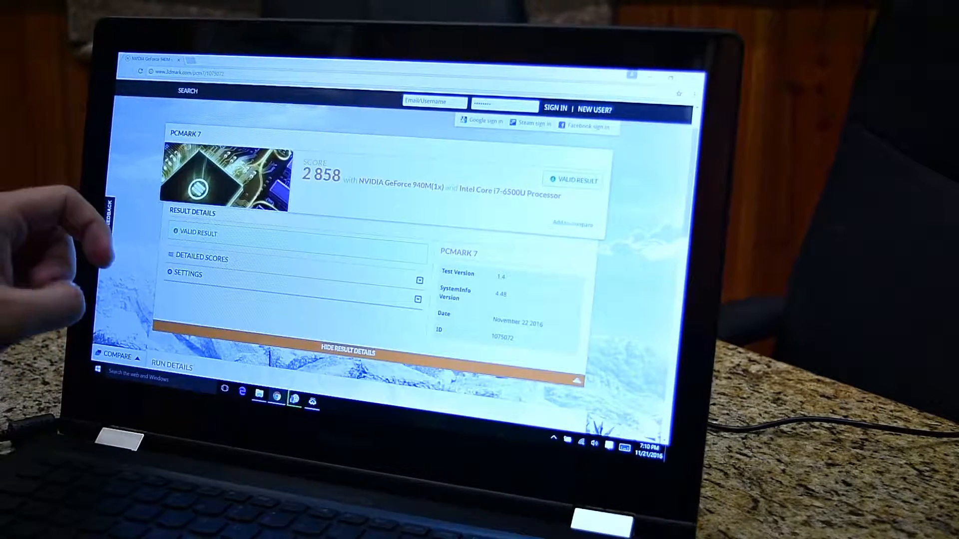
click(201, 257)
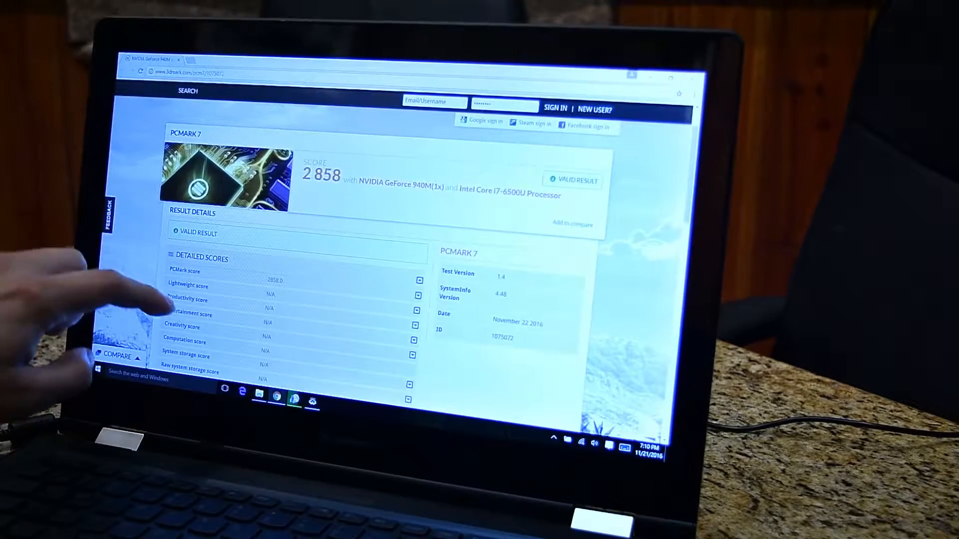
scroll(down, 3)
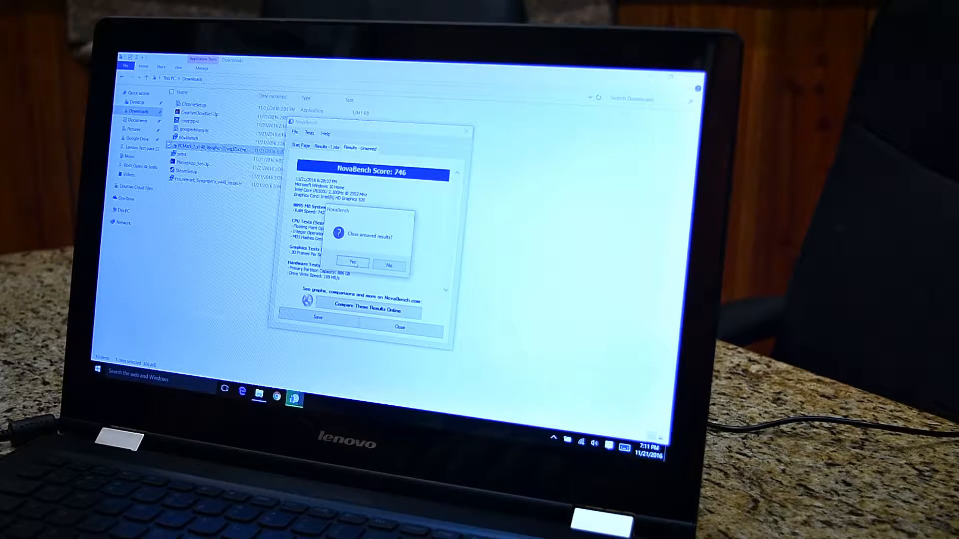
Discard the unsaved NovaBench results with the score of 746
click(352, 264)
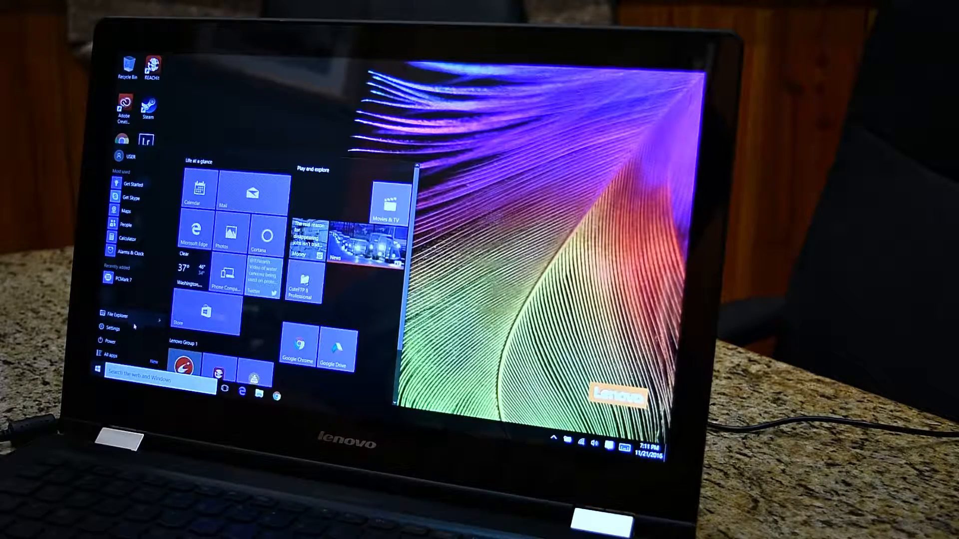
Go through All apps and get the DSC_5838 guitar clip playing in Movies & TV
click(111, 352)
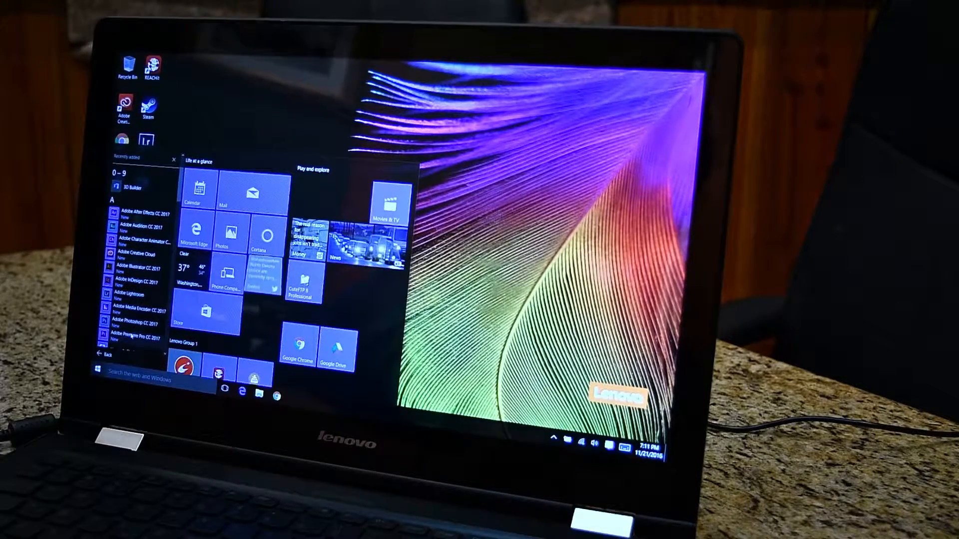
right_click(137, 269)
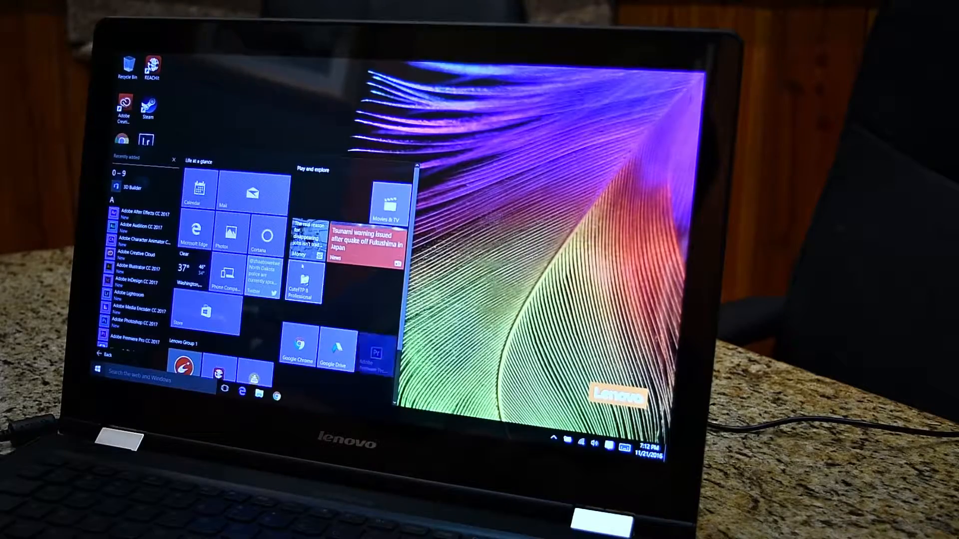
click(98, 371)
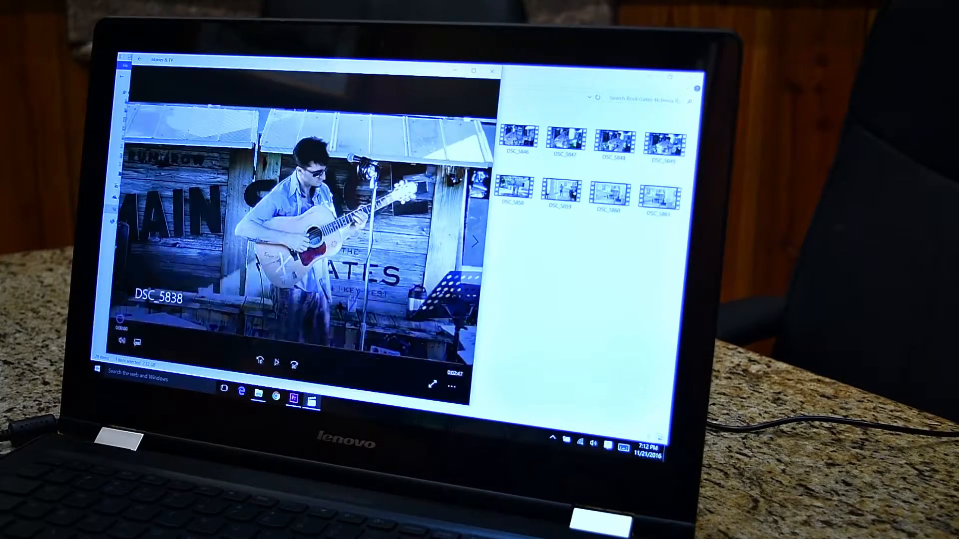
click(432, 384)
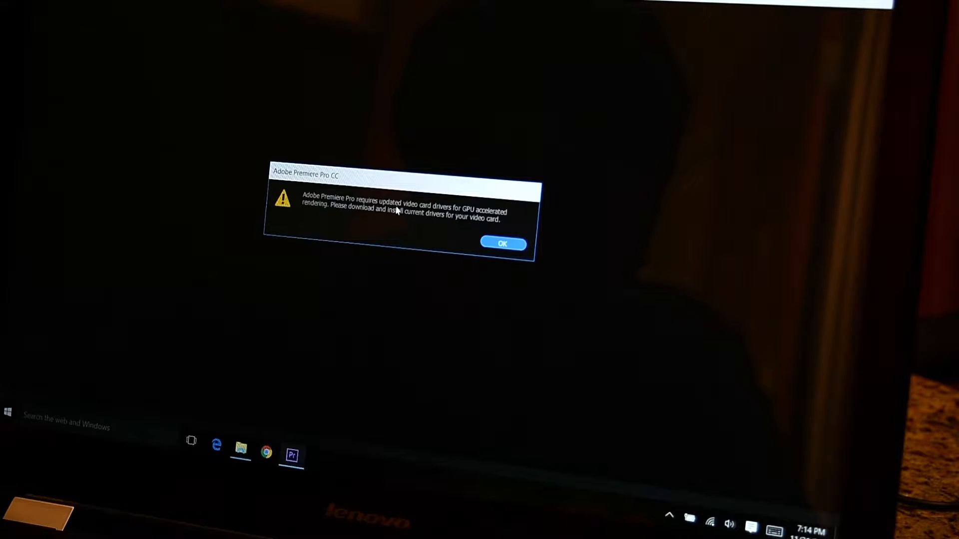
mouse_move(428, 220)
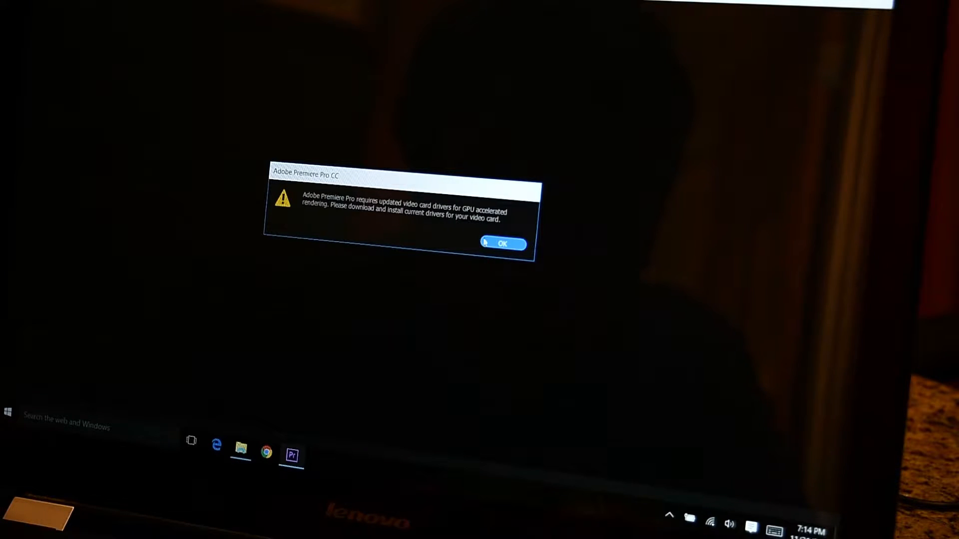
Dismiss Premiere Pro's video card driver warning so the editor finishes loading
click(503, 244)
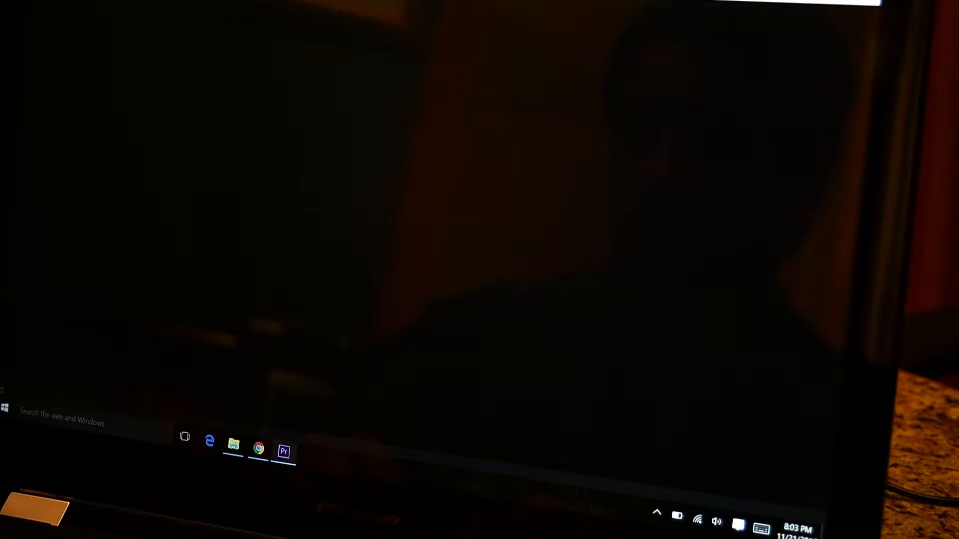
Create a new project named Rock 4k saved in the footage folder
click(283, 451)
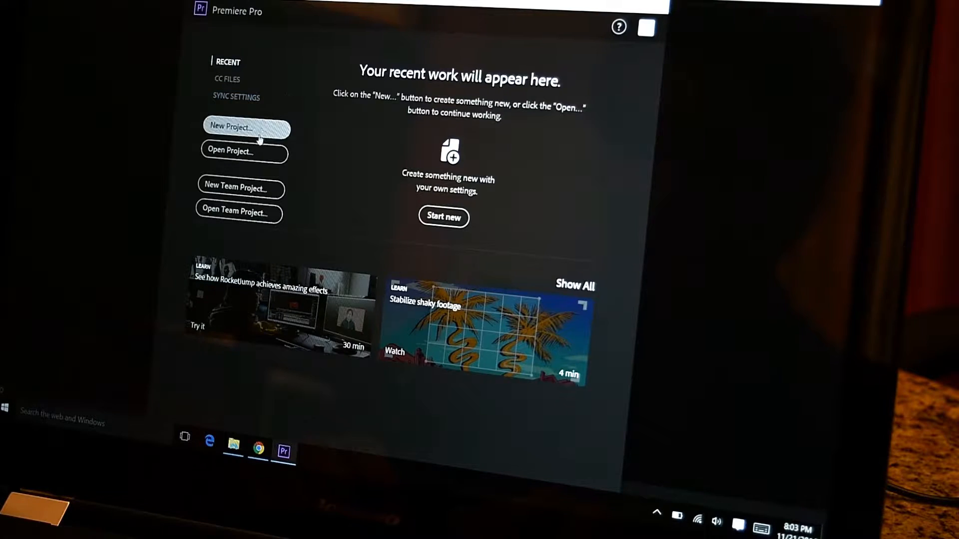
click(246, 127)
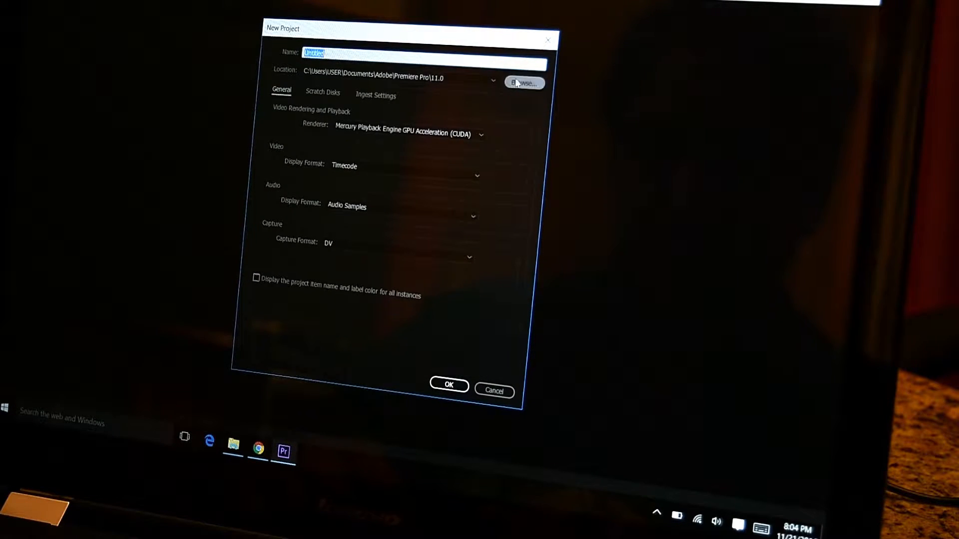
click(523, 83)
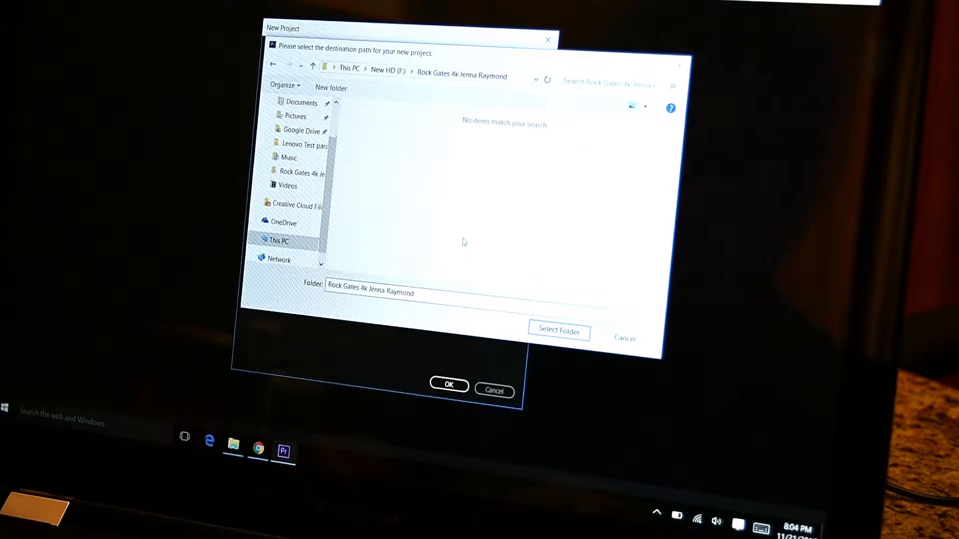
click(557, 332)
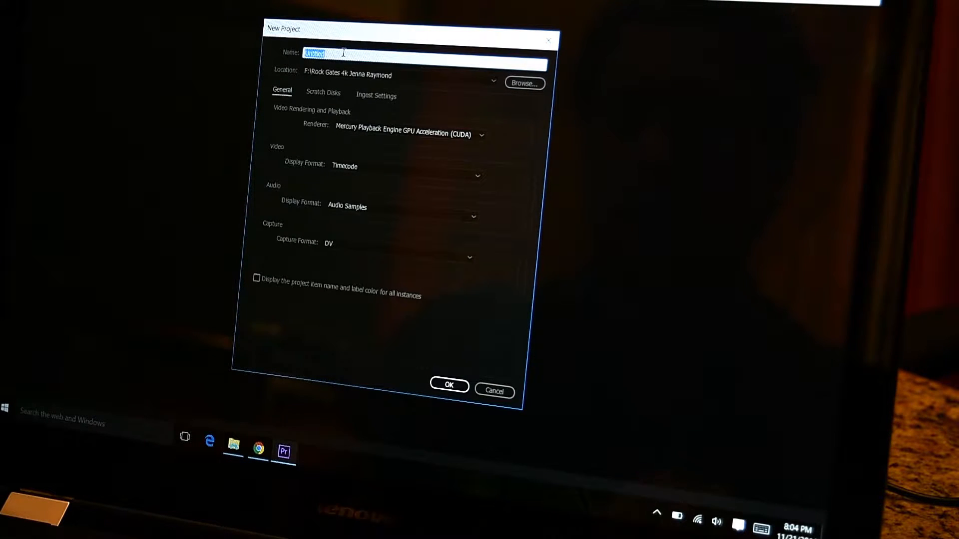
text(Rock 4k)
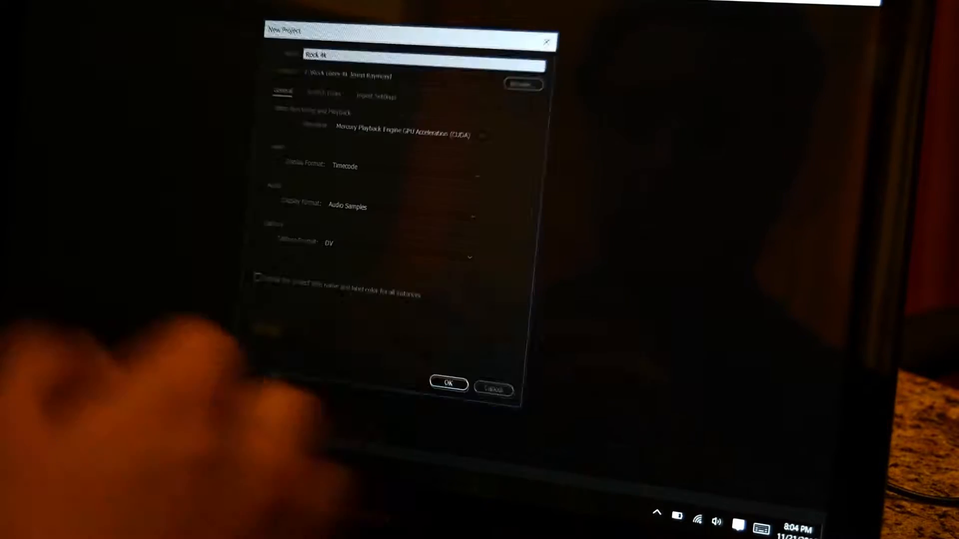
click(447, 383)
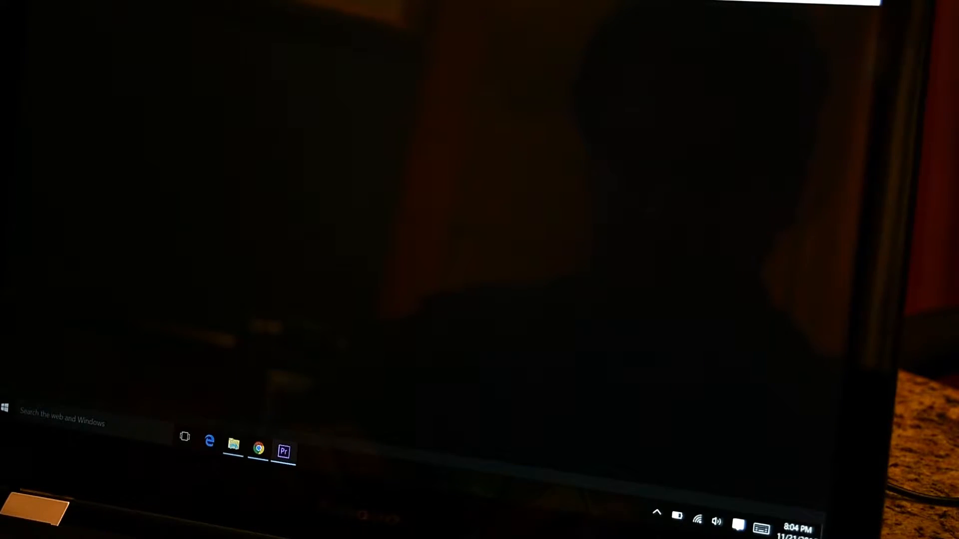
Import a DSC guitar clip from the Rock Gates 4k folder into the Project panel
click(233, 443)
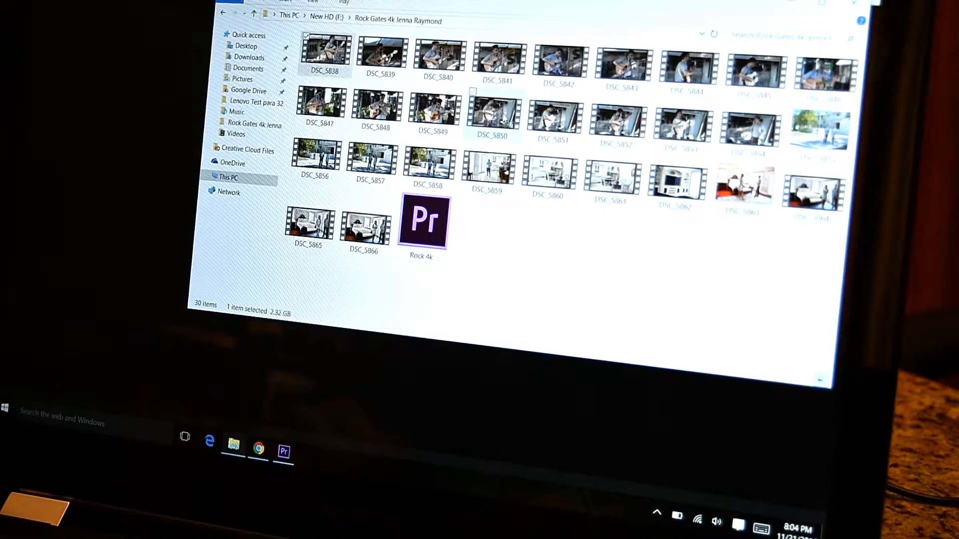
double_click(423, 222)
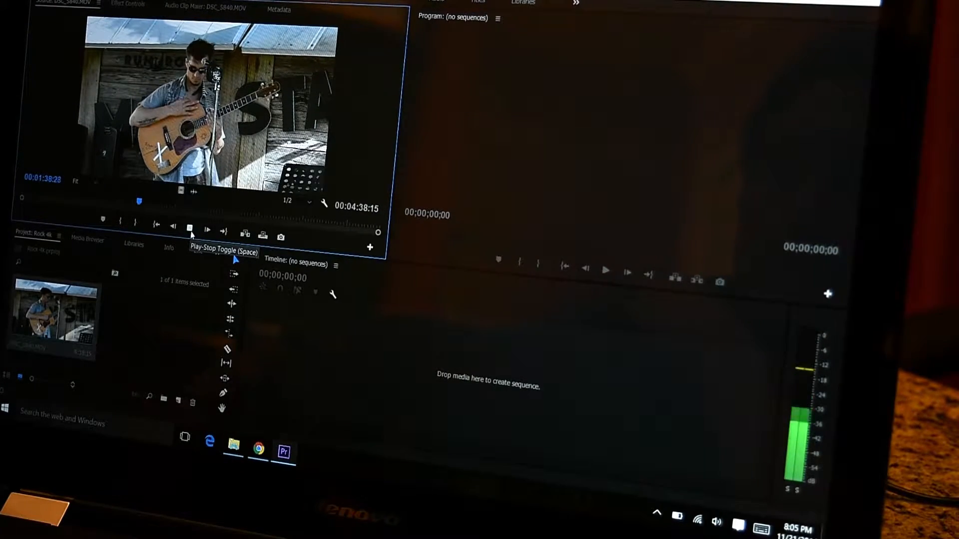
Play the guitar clip in the Source monitor and build the DSC_5840 sequence from it
click(190, 230)
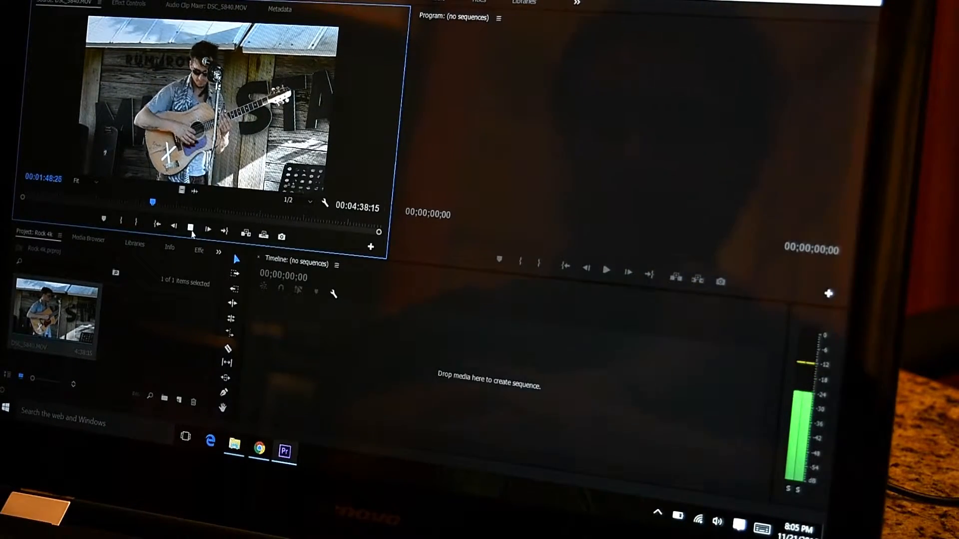
click(193, 229)
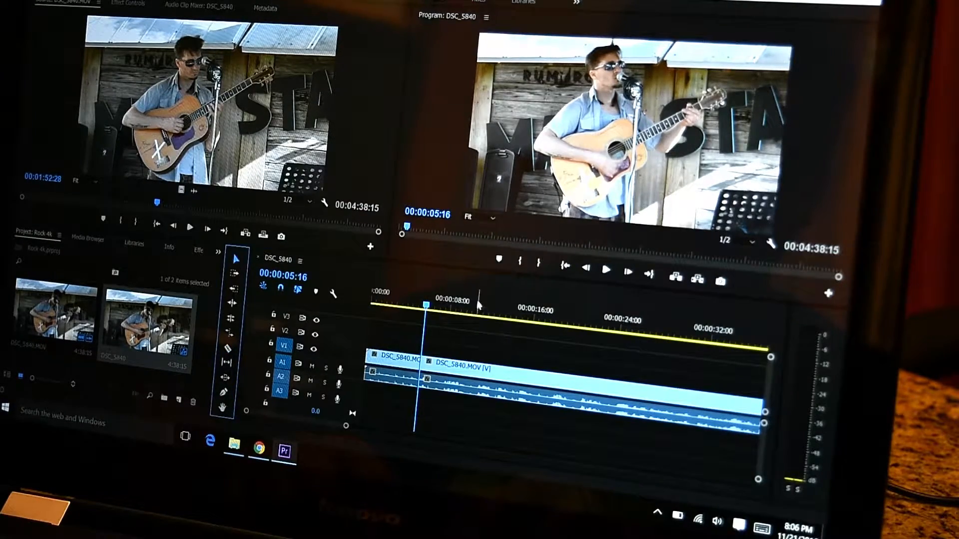
Cut the timeline clip into pieces and show the third piece's Motion properties in Effect Controls
click(606, 270)
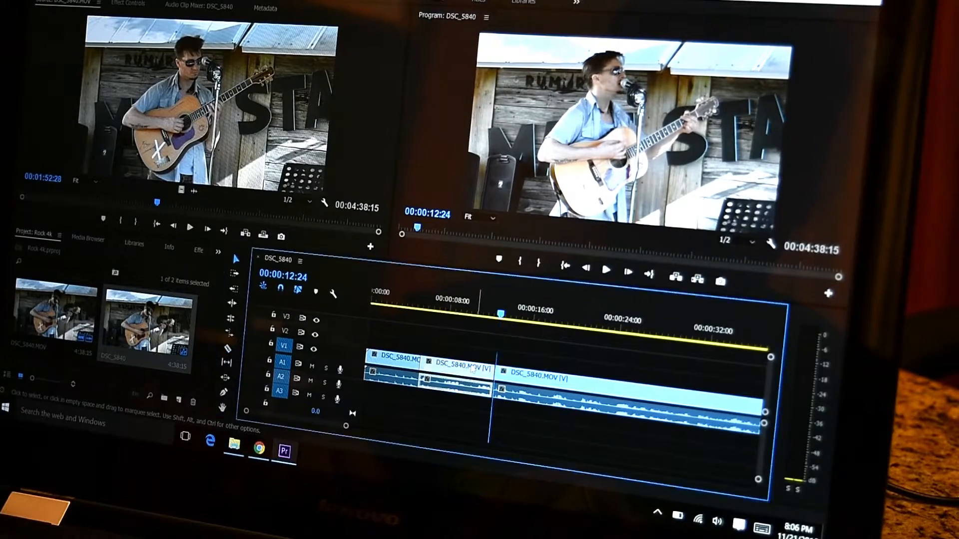
click(456, 364)
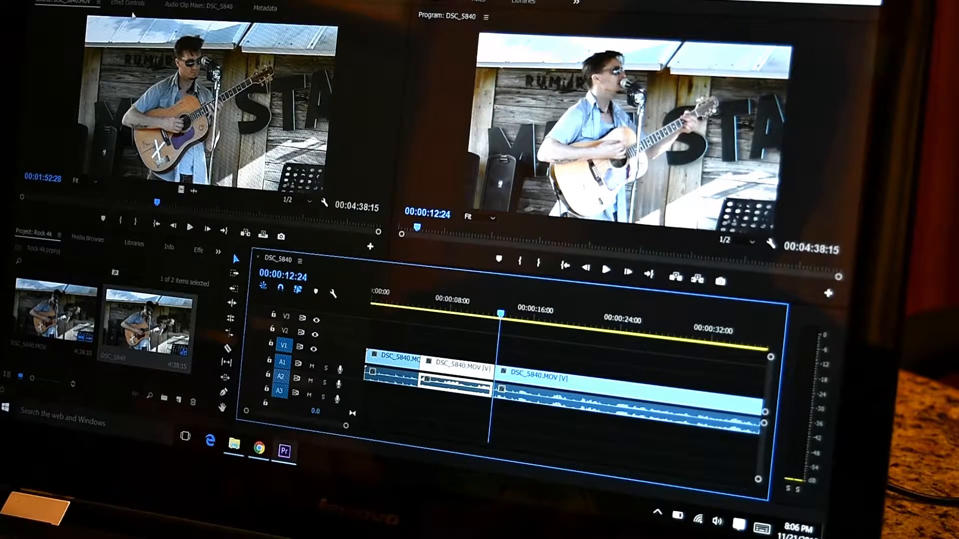
click(127, 4)
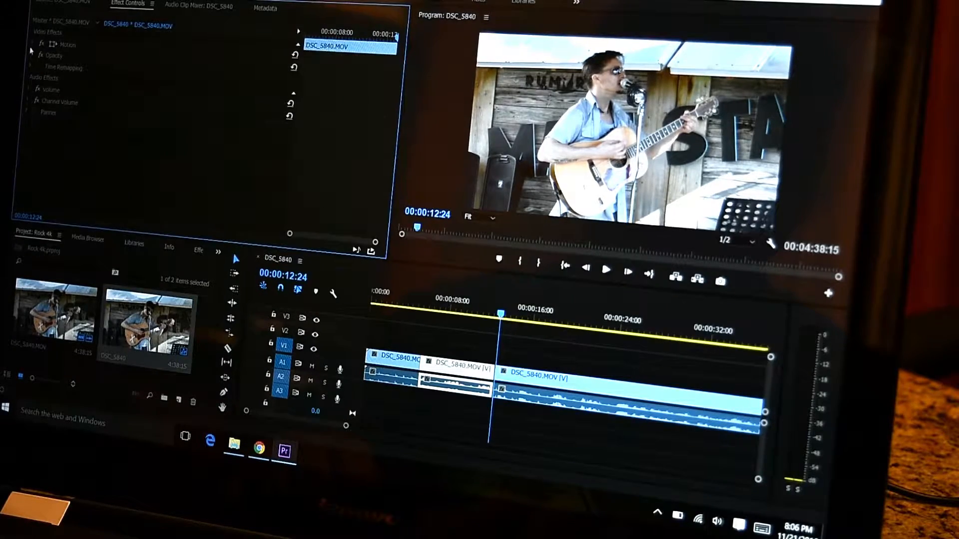
click(36, 44)
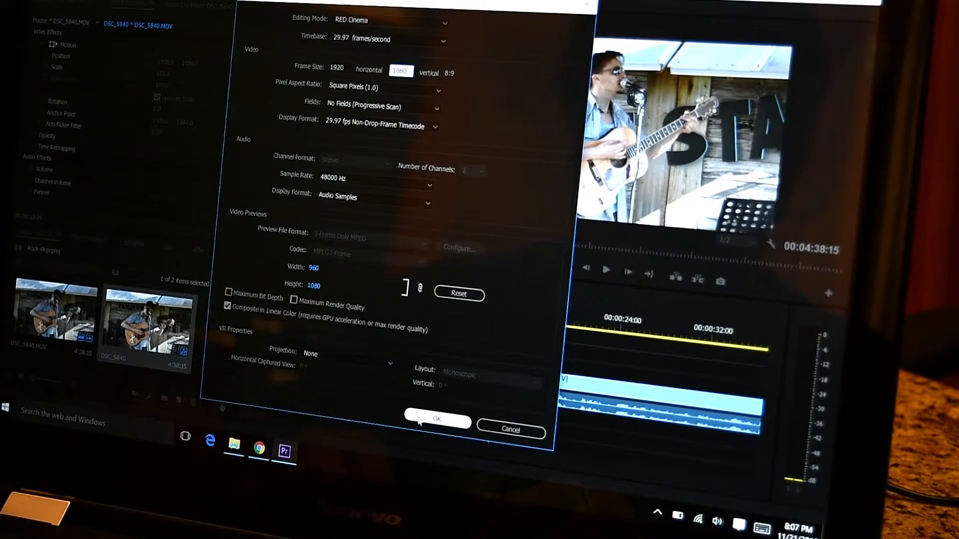
Confirm the 1920 x 1080 sequence settings, leaving the piece at position 960, 540 and scale 100
click(436, 419)
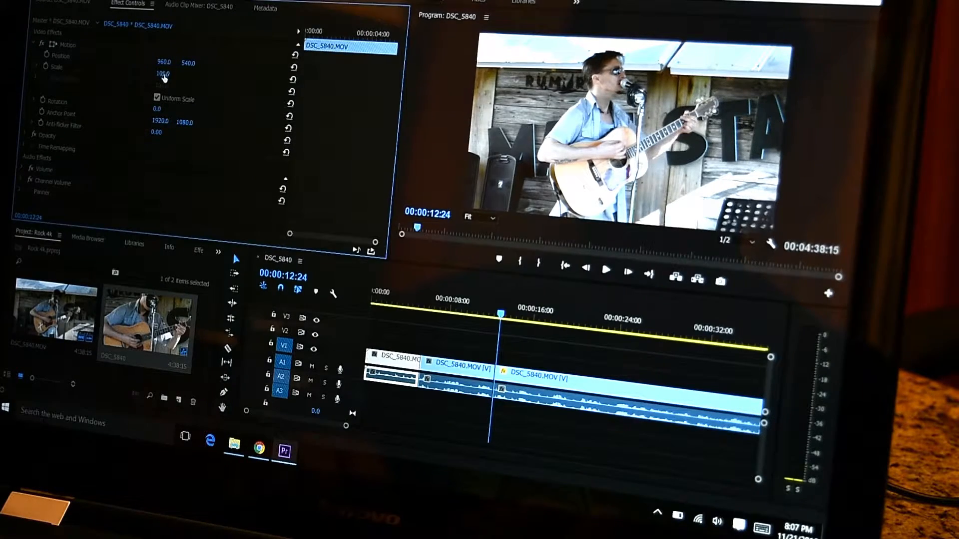
Set the clip's Scale to 50, then restore it to full scale for a zoomed close-up
text(50.0)
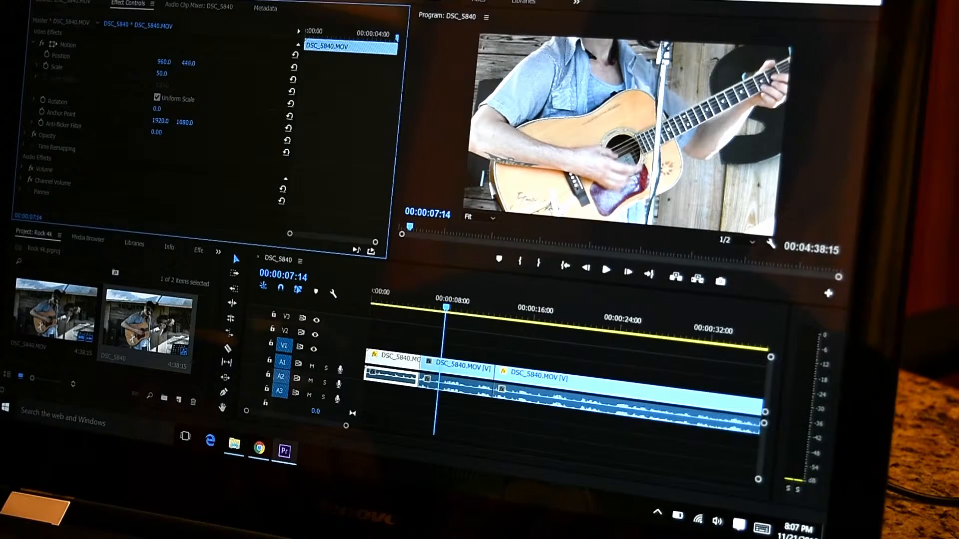
click(437, 332)
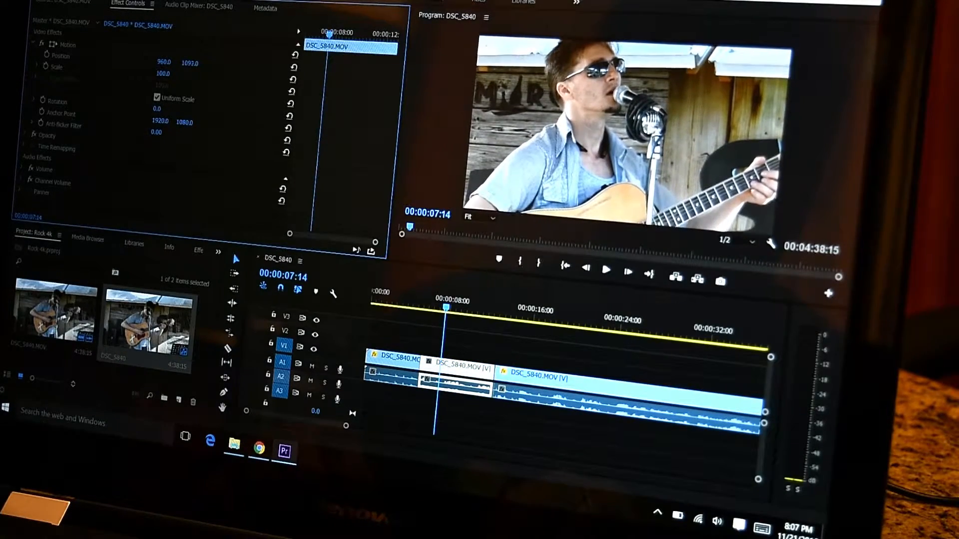
click(606, 271)
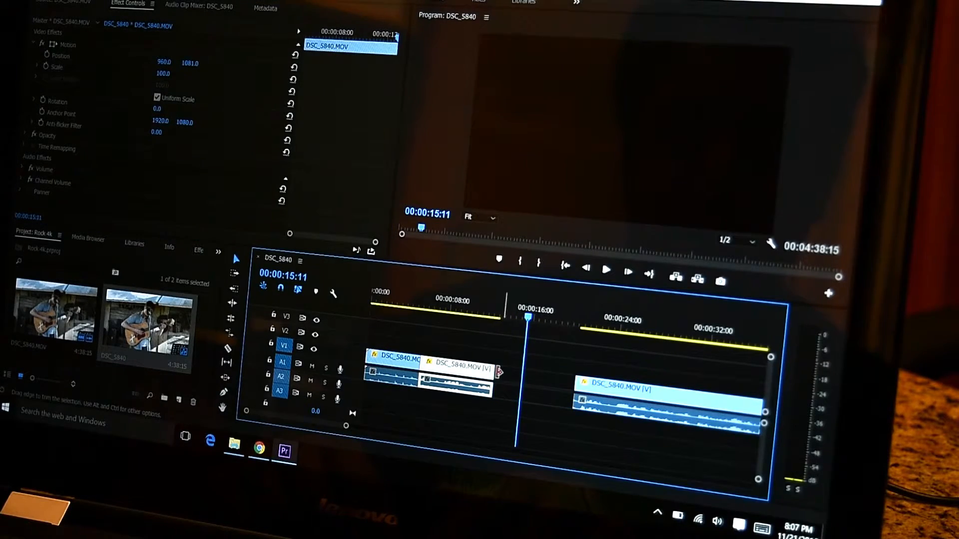
Play the sequence back and nudge the close-up's vertical framing on the singer's face
click(605, 271)
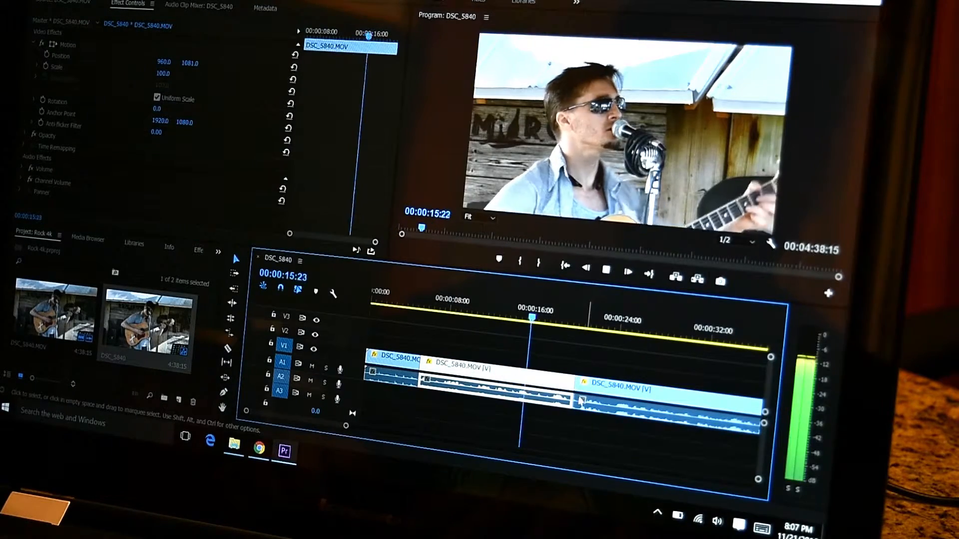
click(605, 271)
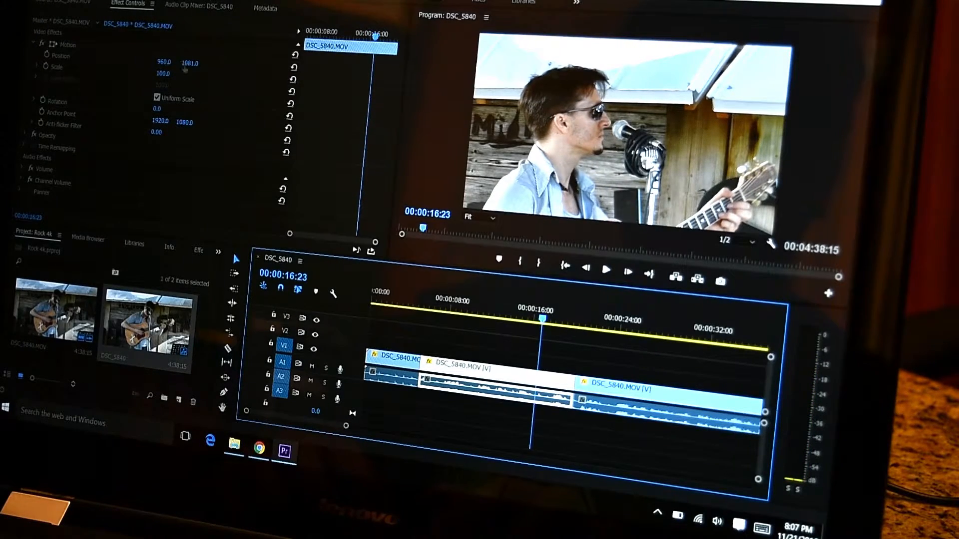
click(604, 272)
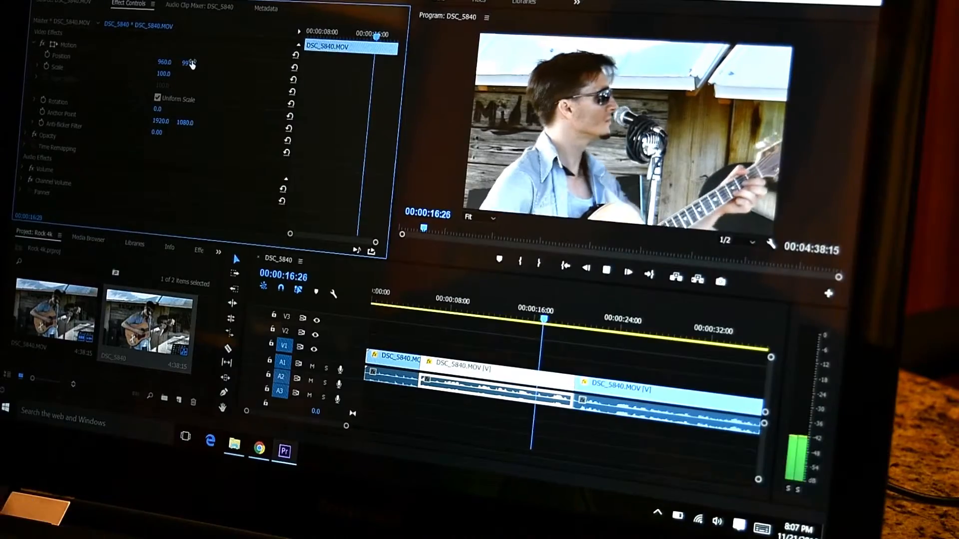